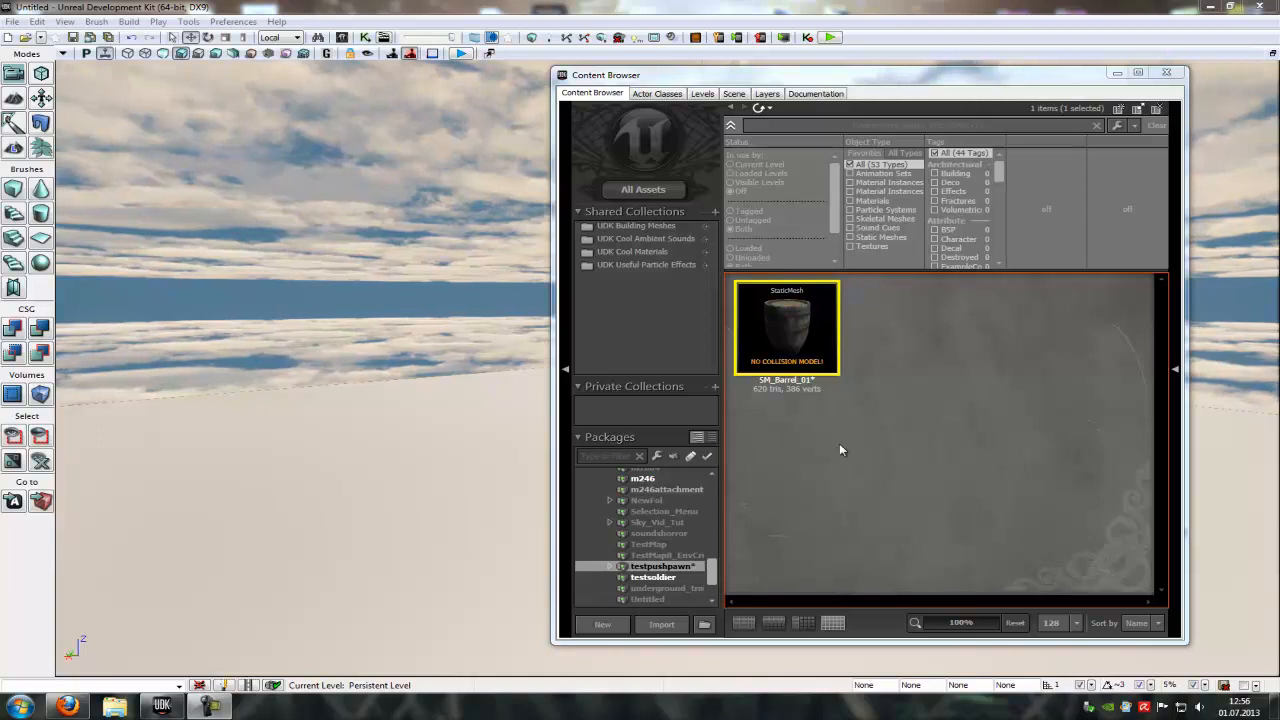
{"action": "mouse_move", "coordinate": [790, 364]}
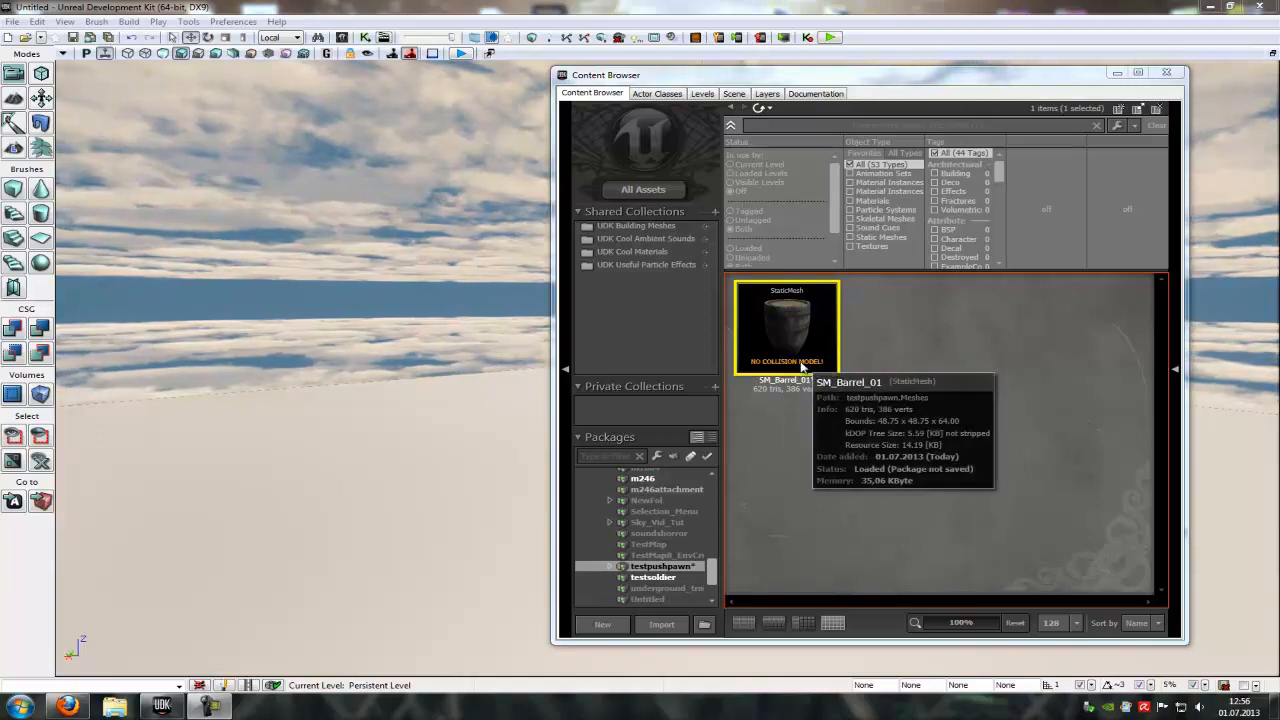
Step: Open SM_Barrel_01 in the Static Mesh Editor to view its mesh properties
{"action": "double_click", "coordinate": [786, 324]}
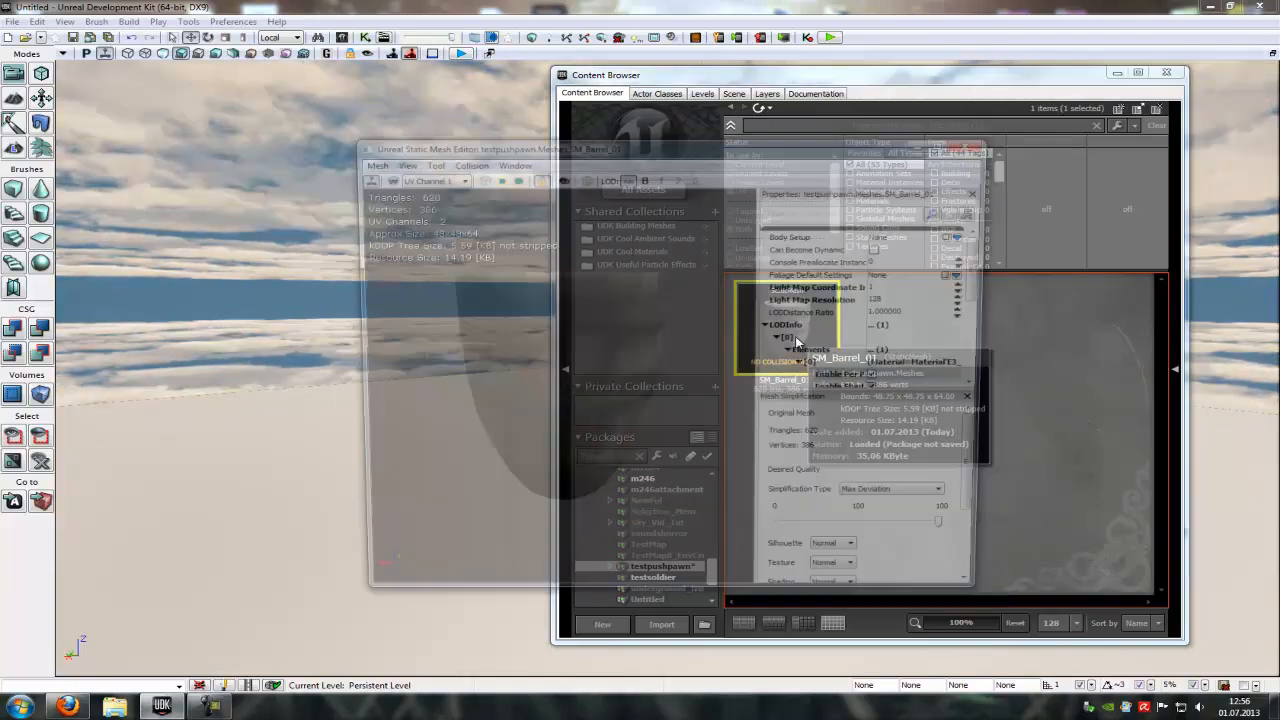
{"action": "left_click", "coordinate": [490, 144]}
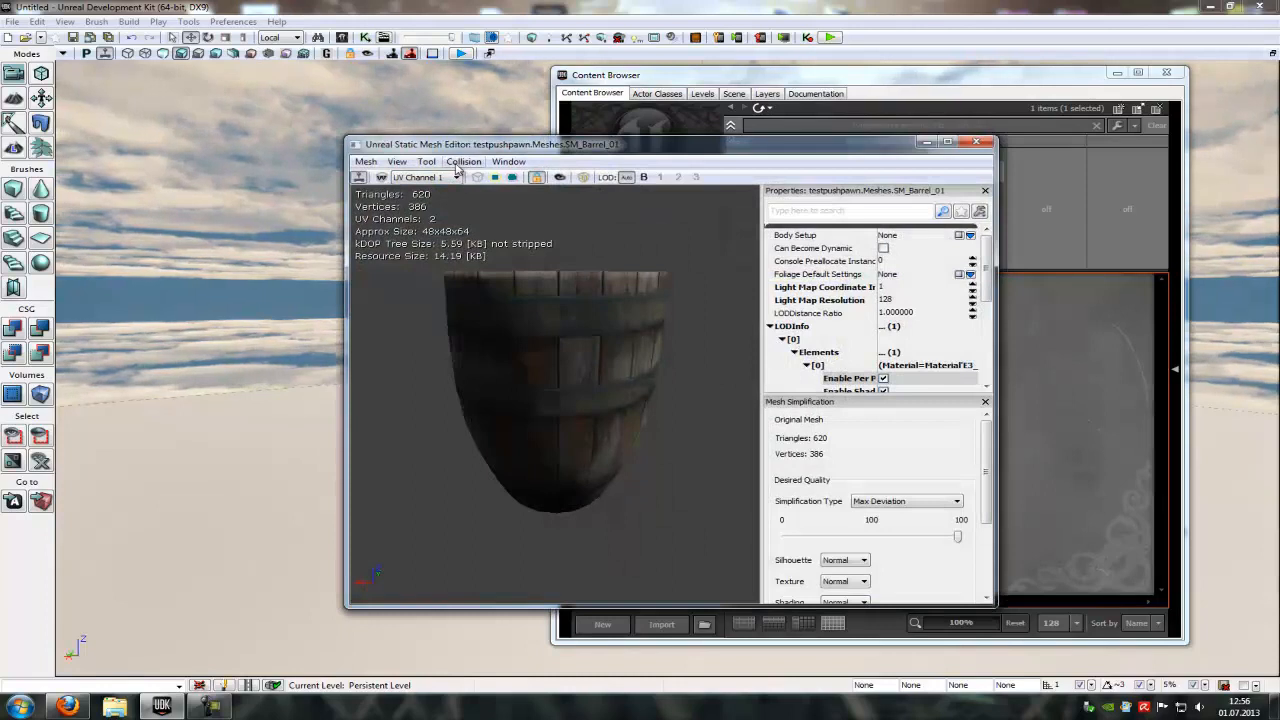
{"action": "left_click", "coordinate": [464, 160]}
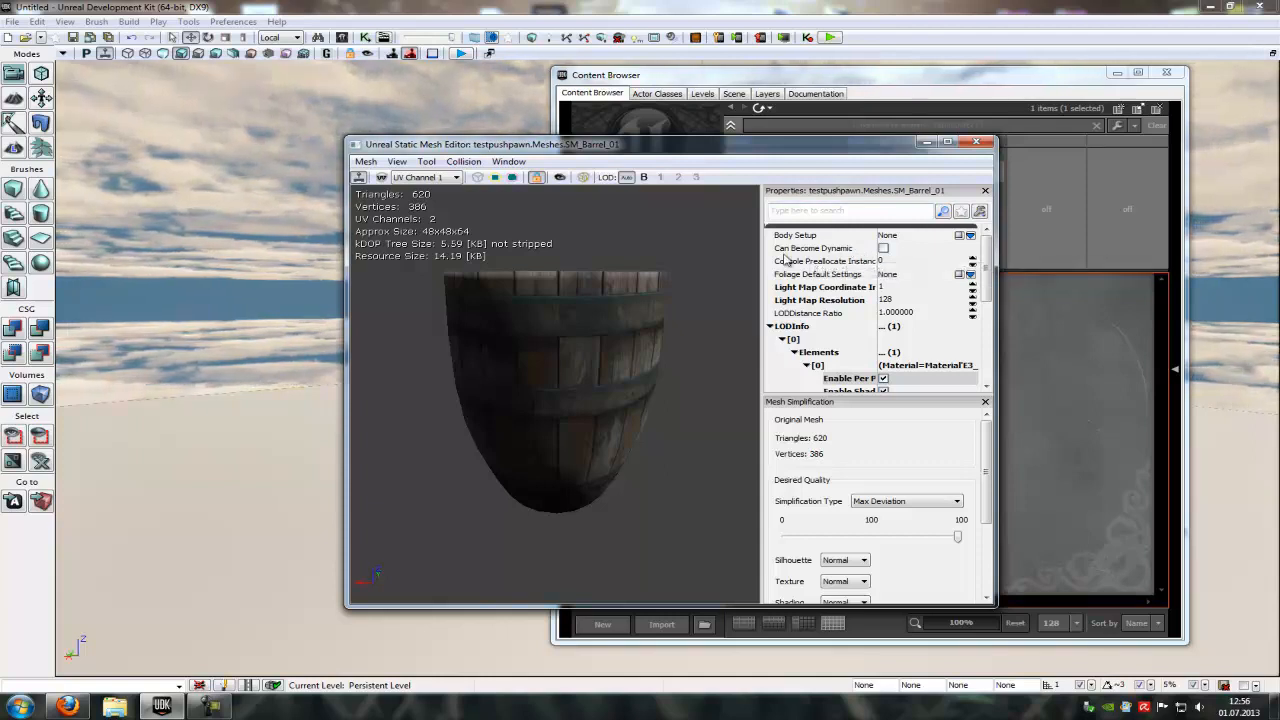
{"action": "mouse_move", "coordinate": [884, 248]}
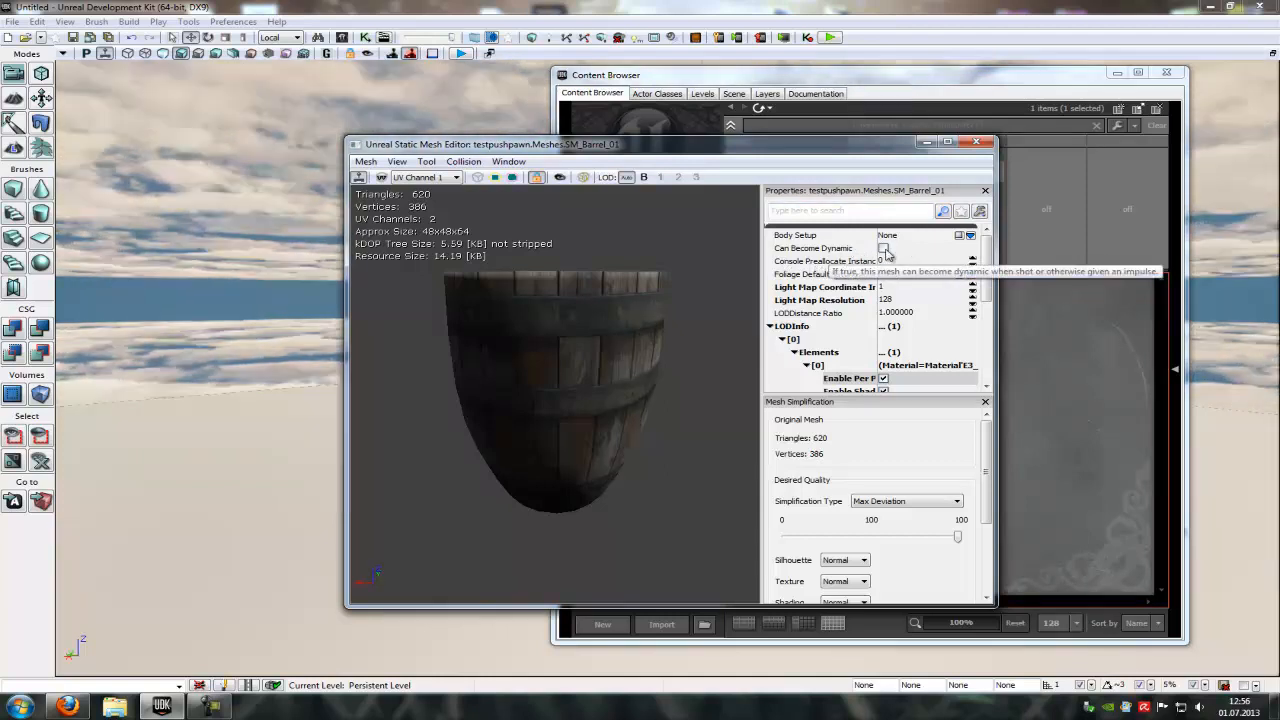
Step: Enable Can Become Dynamic and apply Auto Convex Collision with Allow Splits at 40
{"action": "left_click", "coordinate": [464, 160]}
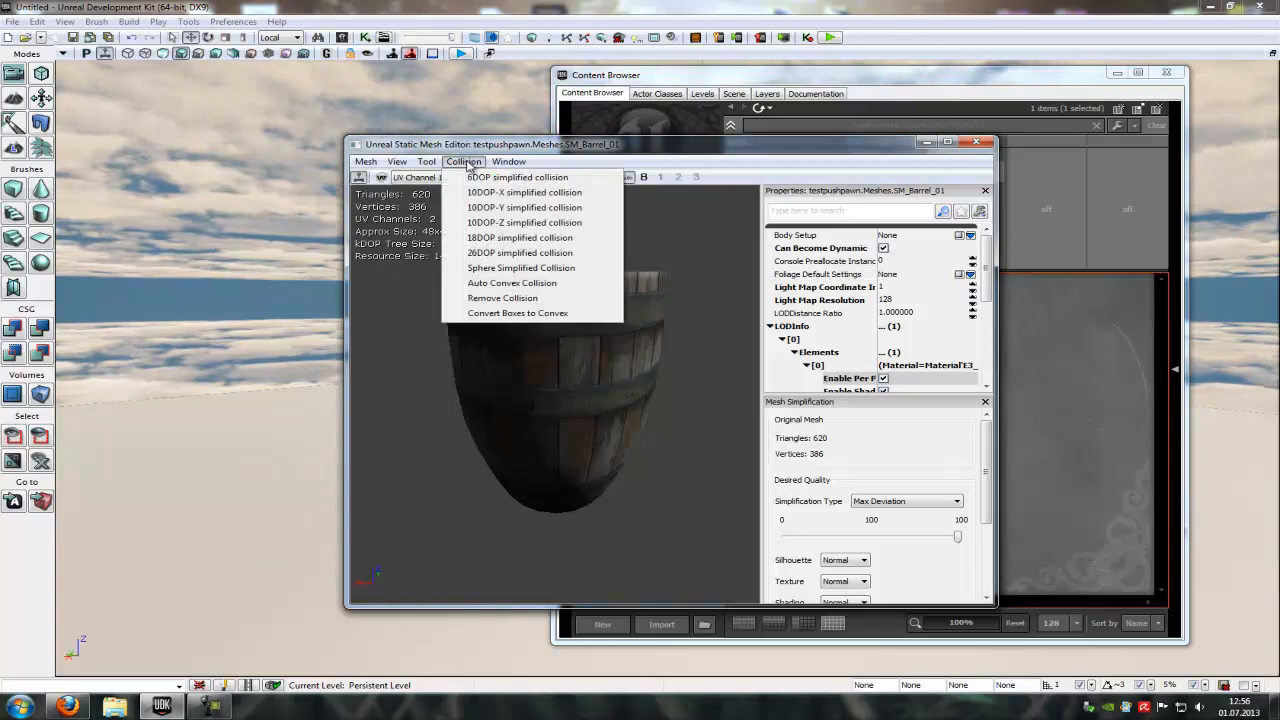
{"action": "mouse_move", "coordinate": [544, 290]}
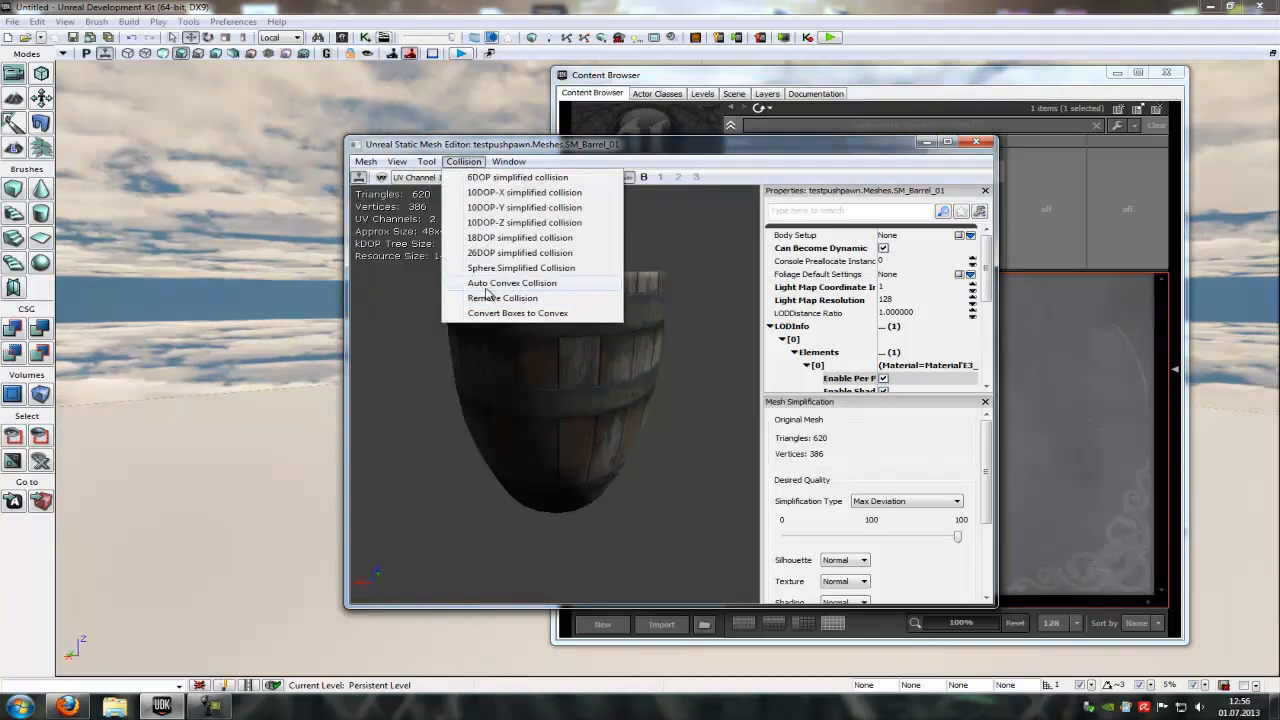
{"action": "left_click", "coordinate": [512, 284]}
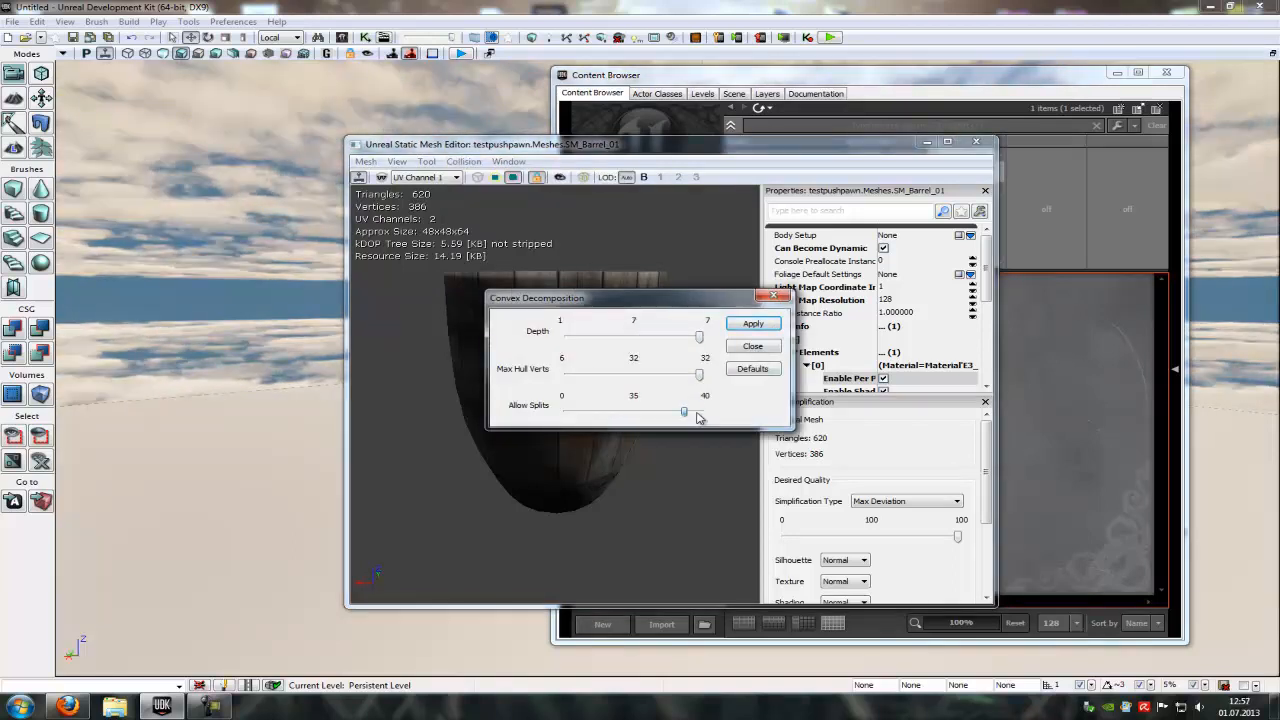
{"action": "left_click", "coordinate": [752, 324]}
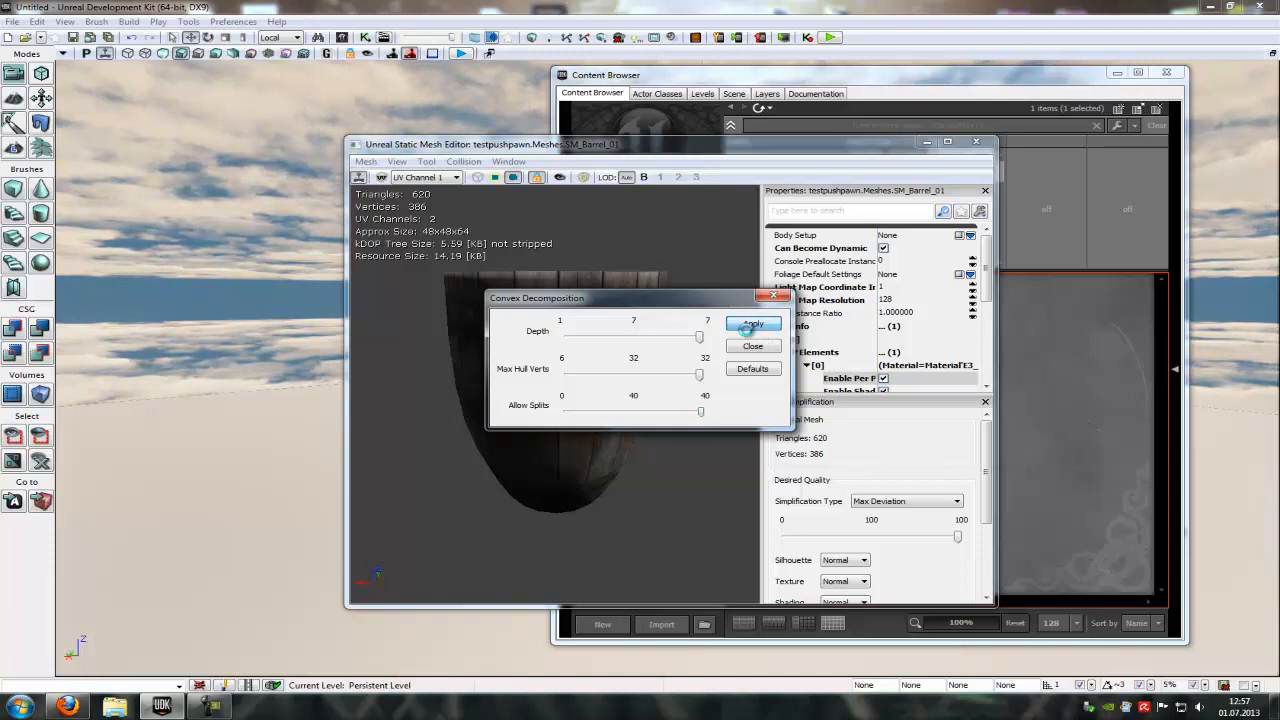
{"action": "left_click", "coordinate": [752, 328]}
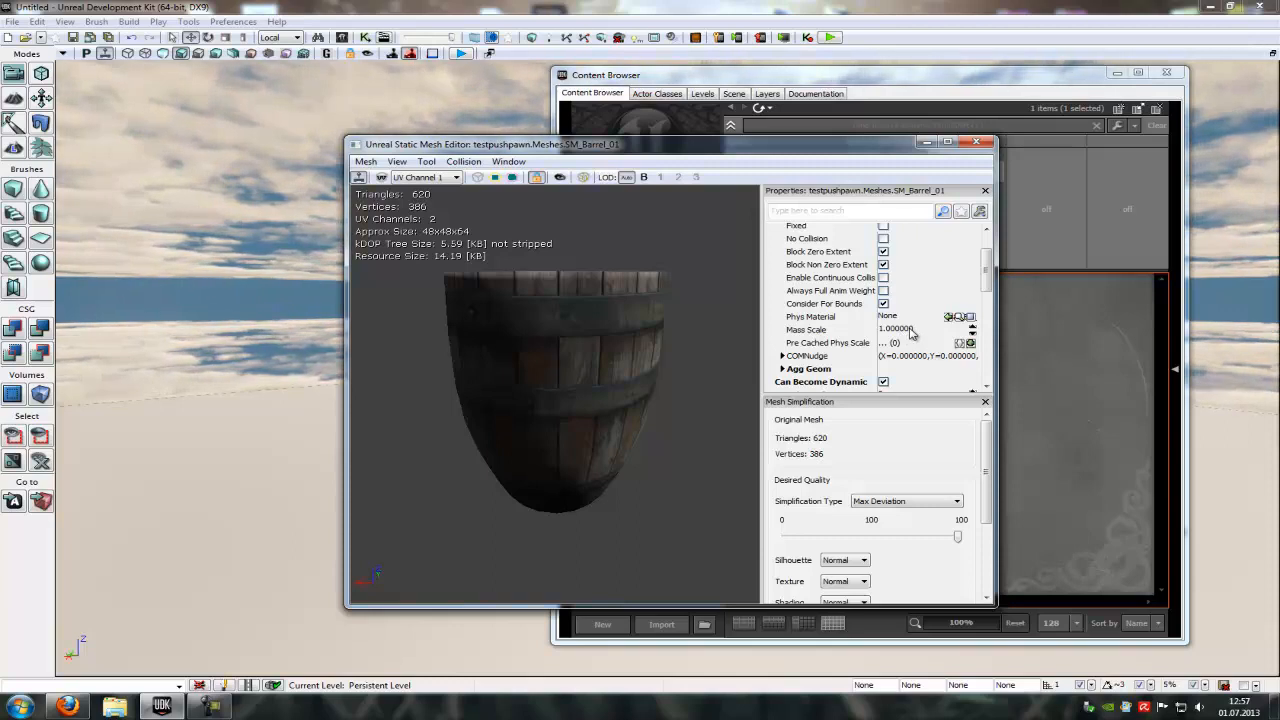
Step: Review the Mass Scale and Phys Material fields, then close the barrel's mesh editor
{"action": "triple_click", "coordinate": [896, 328]}
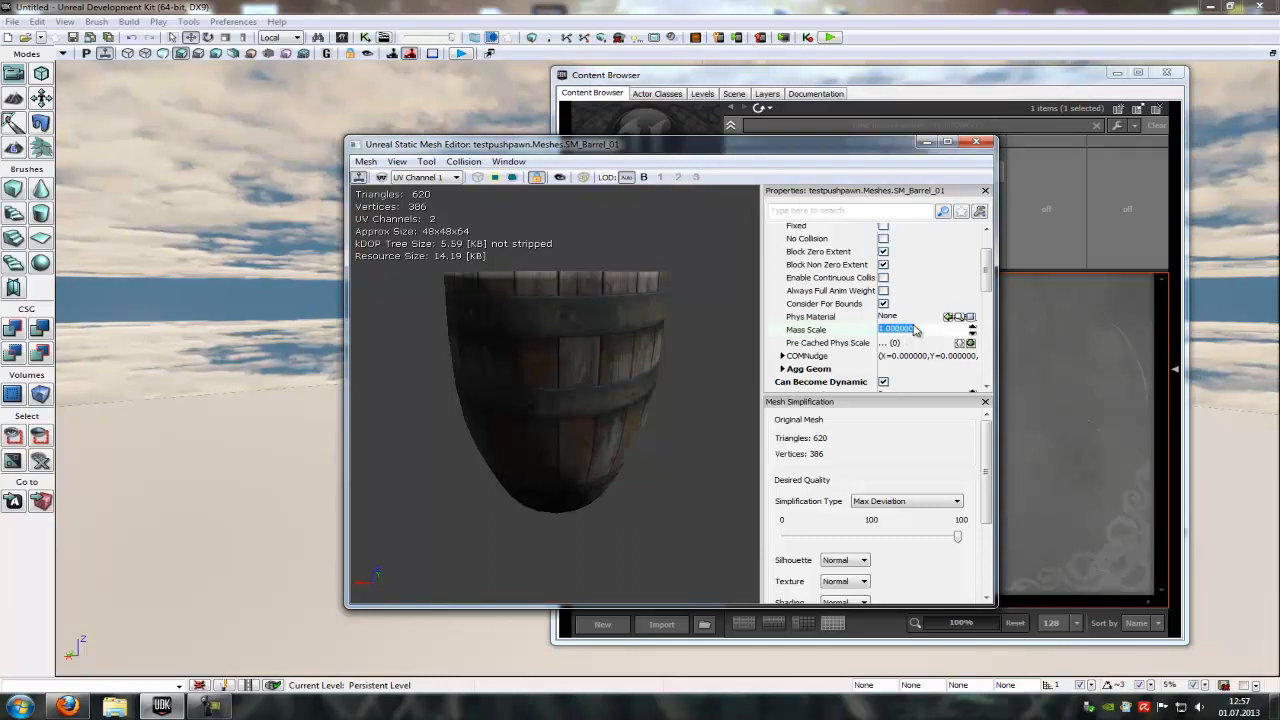
{"action": "left_click", "coordinate": [900, 316]}
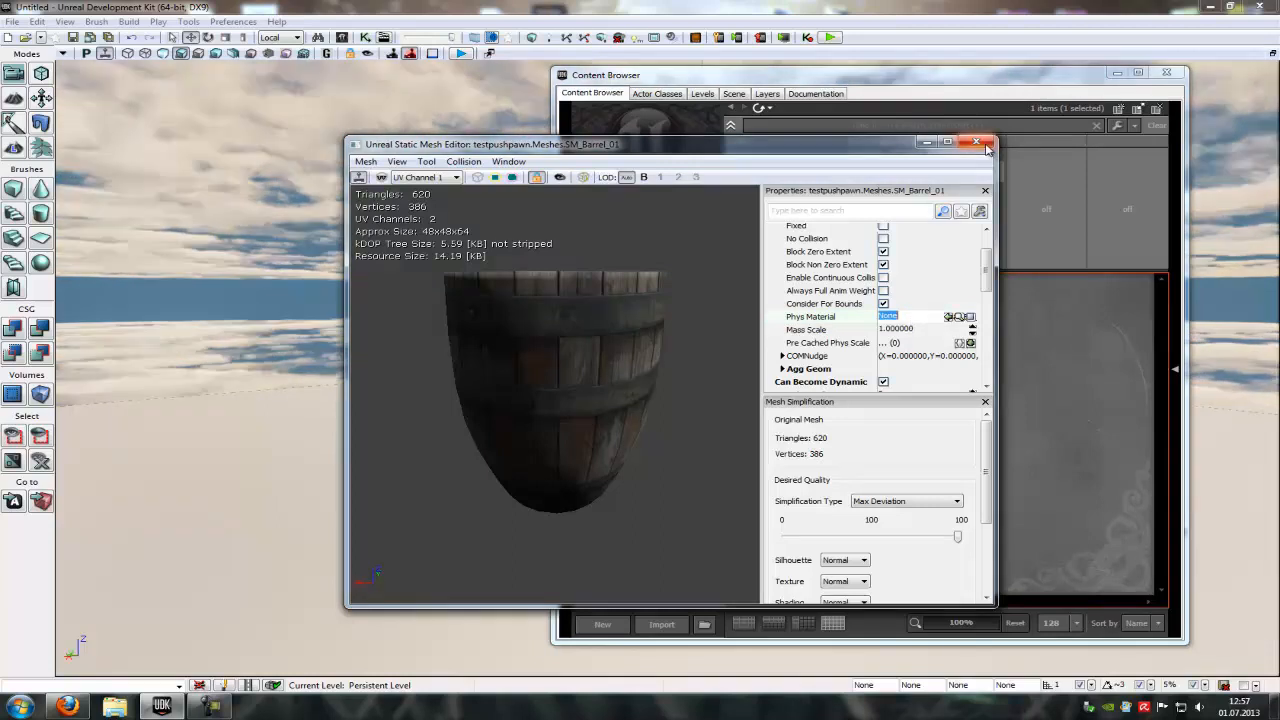
{"action": "left_click", "coordinate": [976, 142]}
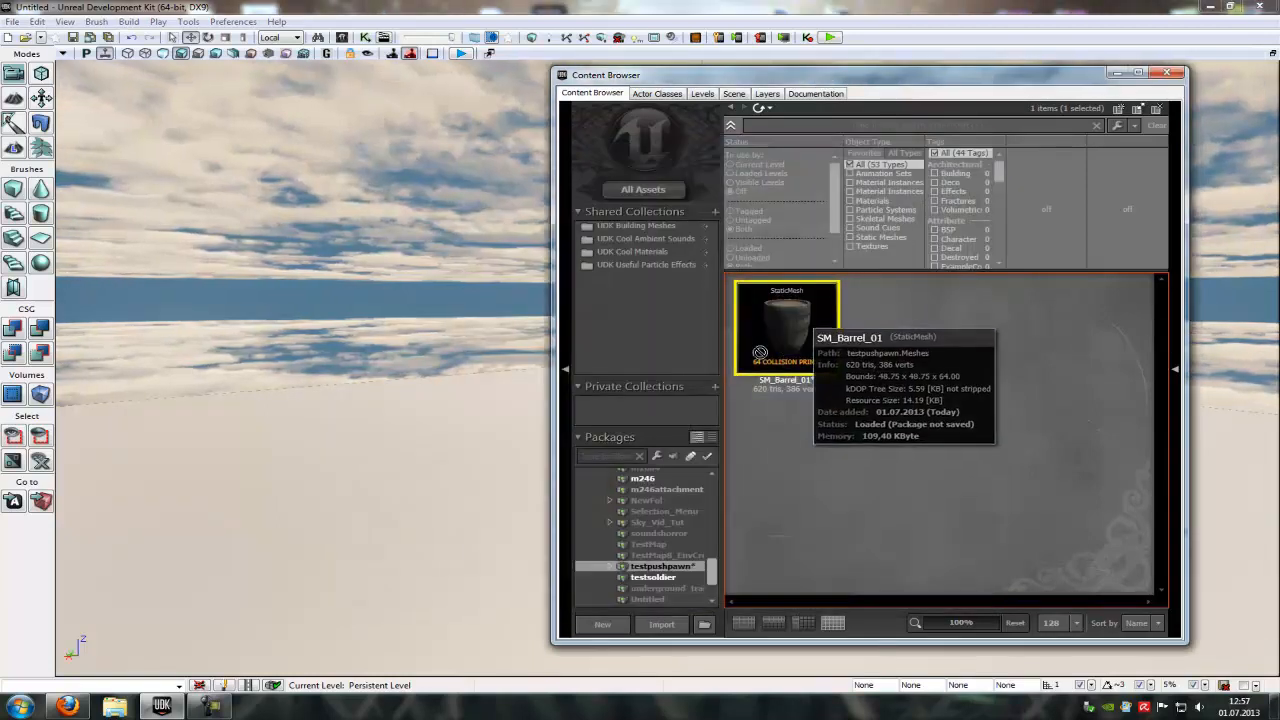
Step: Run a Play from Here preview beside the barrel, then exit back to the editor
{"action": "right_click", "coordinate": [410, 584]}
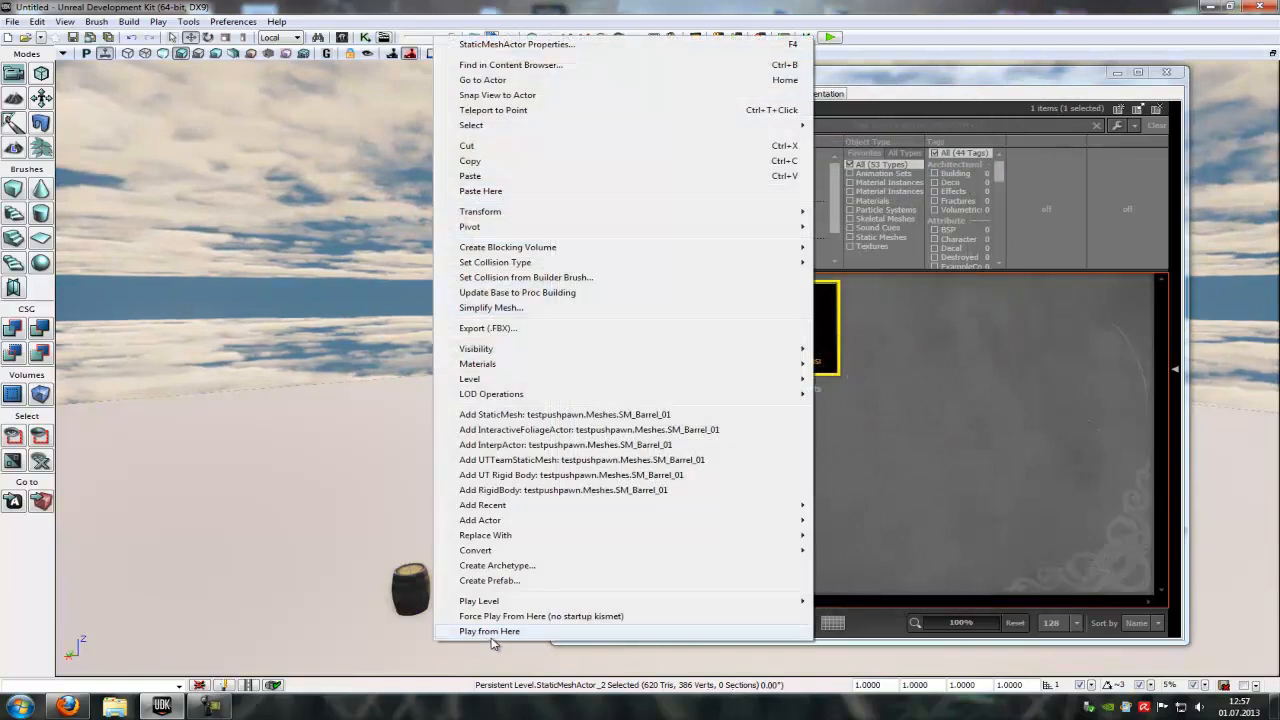
{"action": "left_click", "coordinate": [488, 632]}
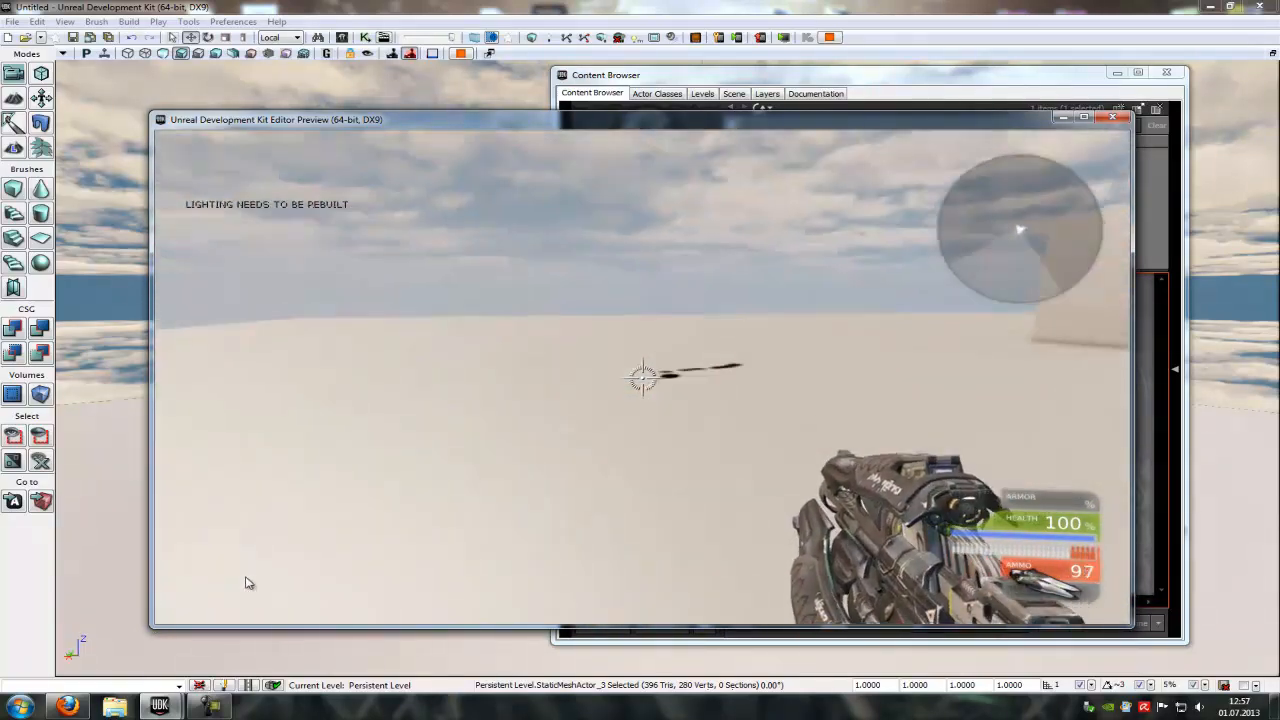
{"action": "left_click", "coordinate": [1112, 116]}
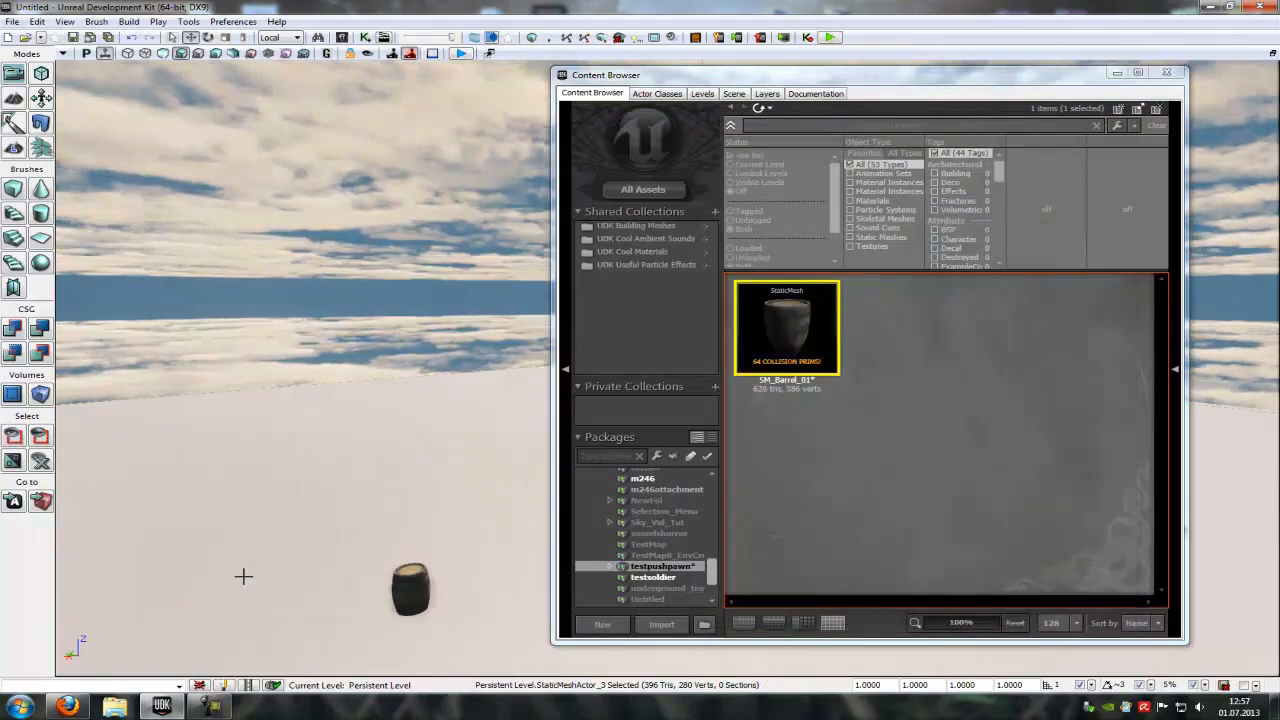